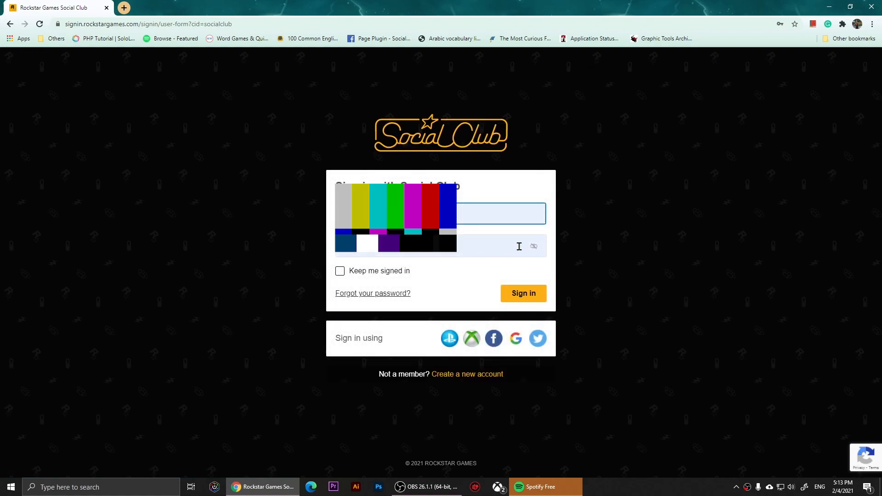
# Go from the sign-in form to the forgotten-password recovery page
pyautogui.click(372, 293)
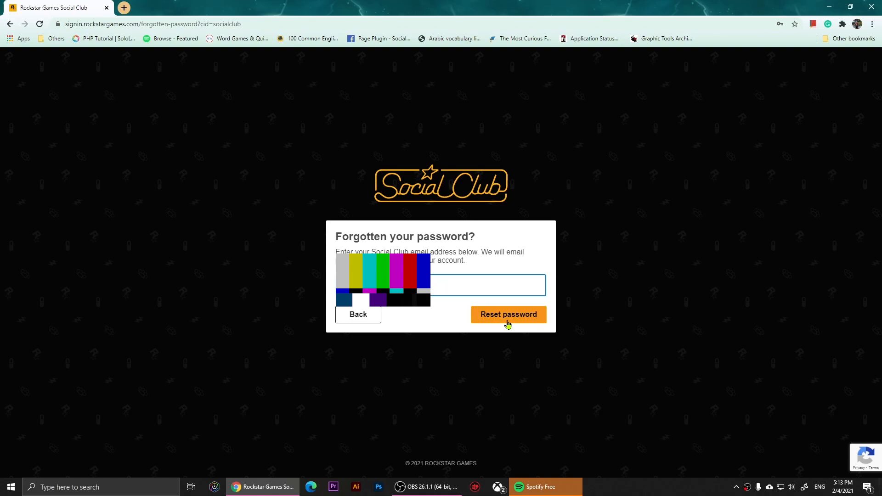
pyautogui.click(507, 314)
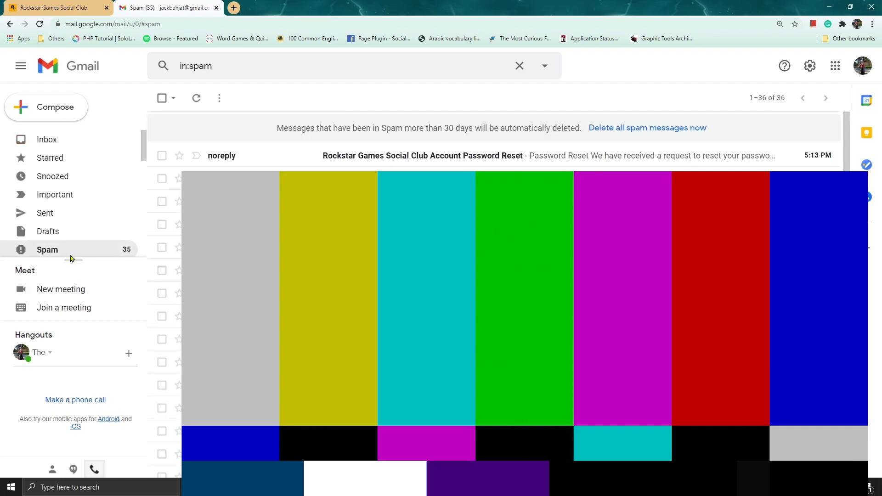
pyautogui.moveTo(284, 160)
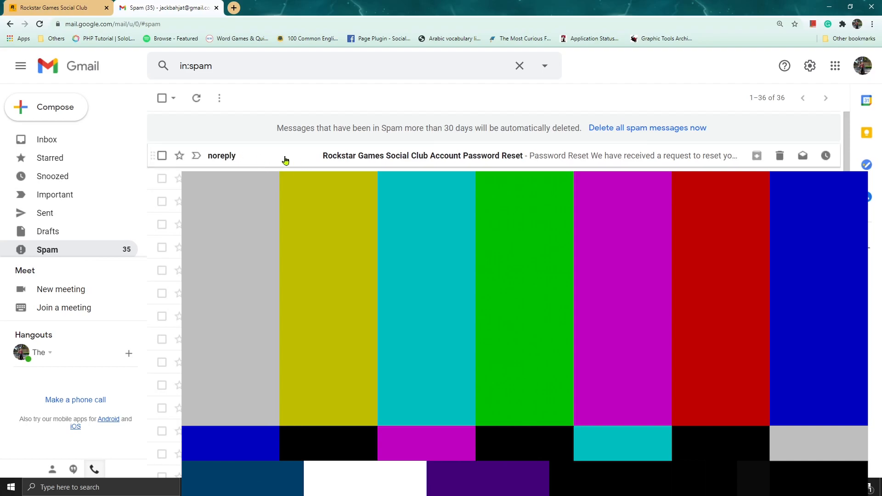
pyautogui.moveTo(298, 159)
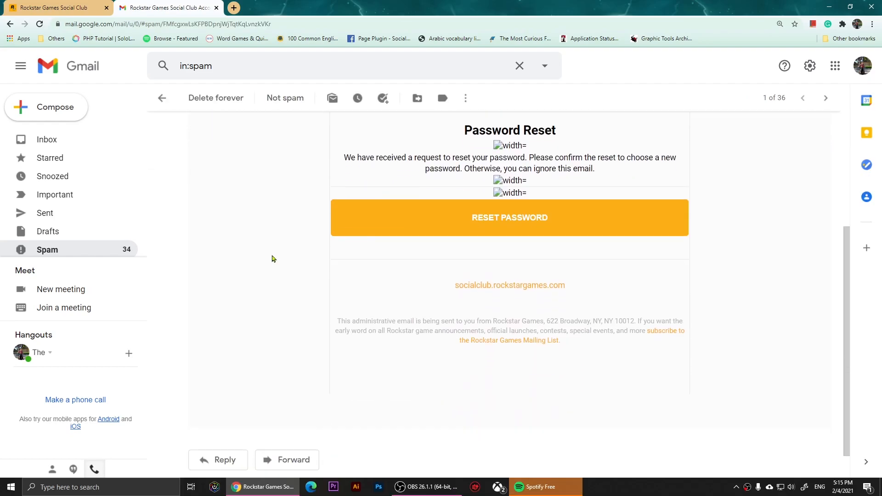
pyautogui.moveTo(521, 226)
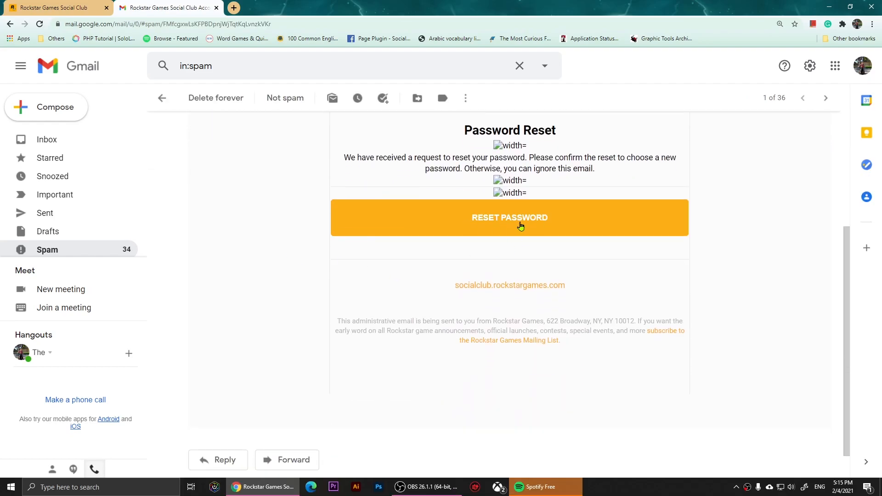
# Follow the RESET PASSWORD link in the Social Club reset email to reach the new-password form
pyautogui.click(509, 217)
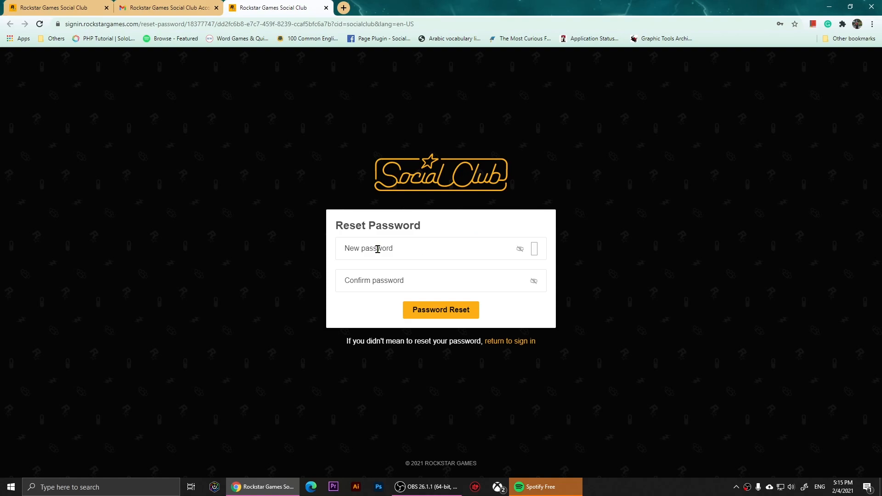
pyautogui.moveTo(379, 280)
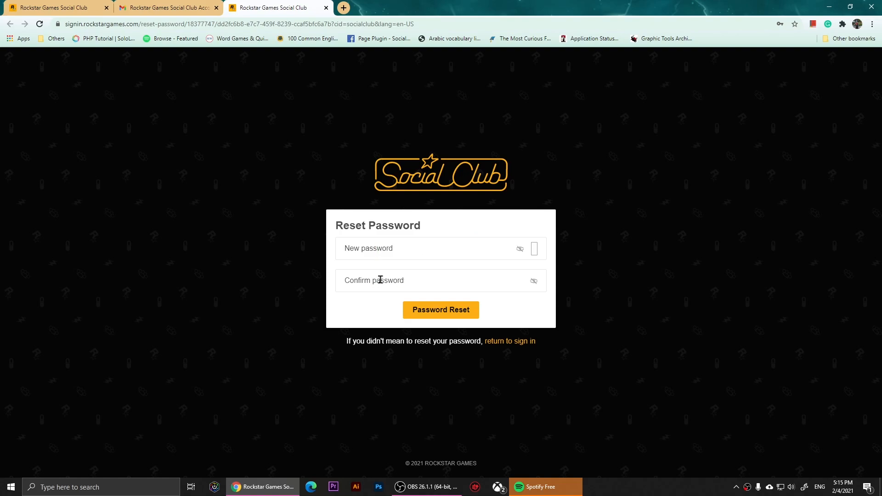